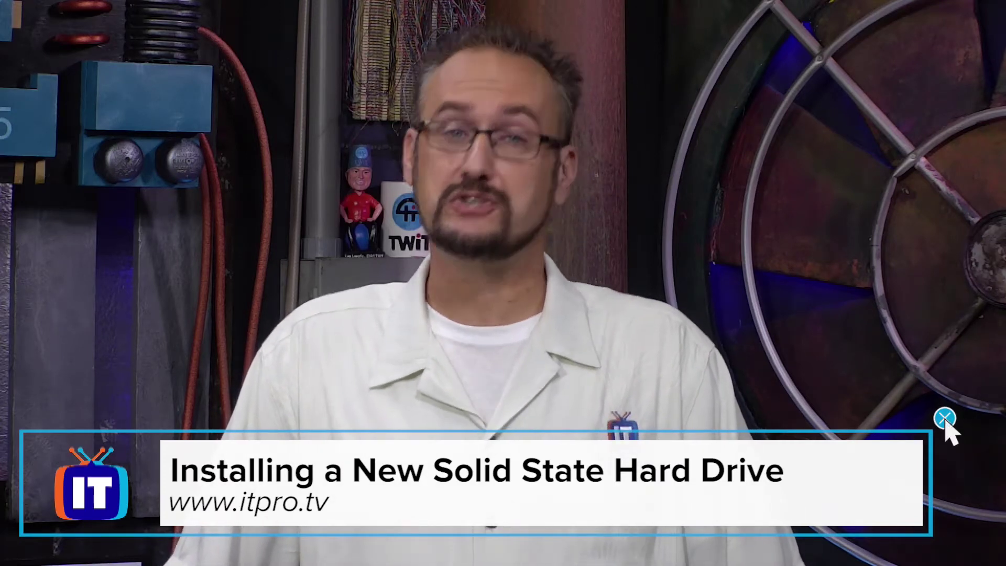
{"action": "left_click", "coordinate": [943, 415]}
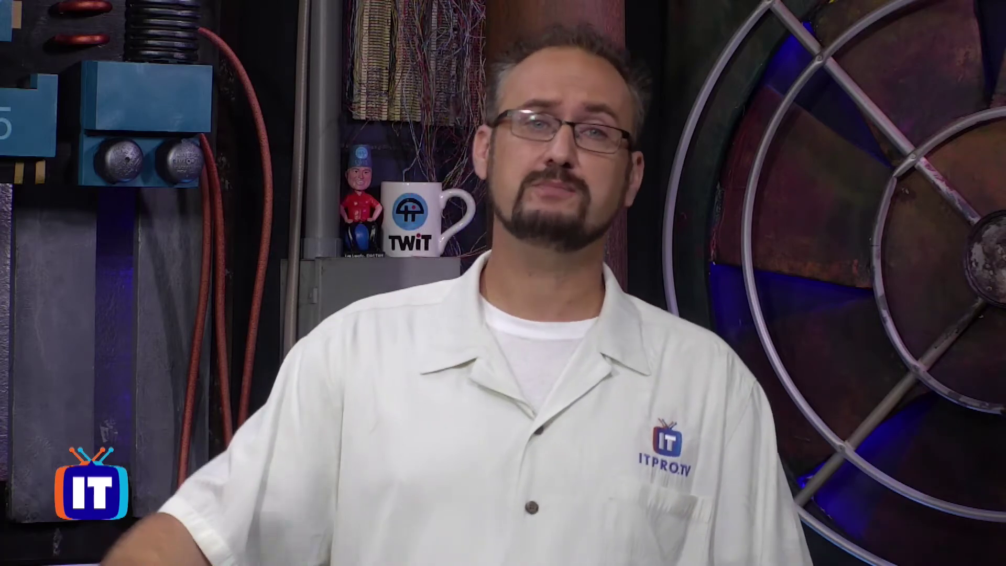